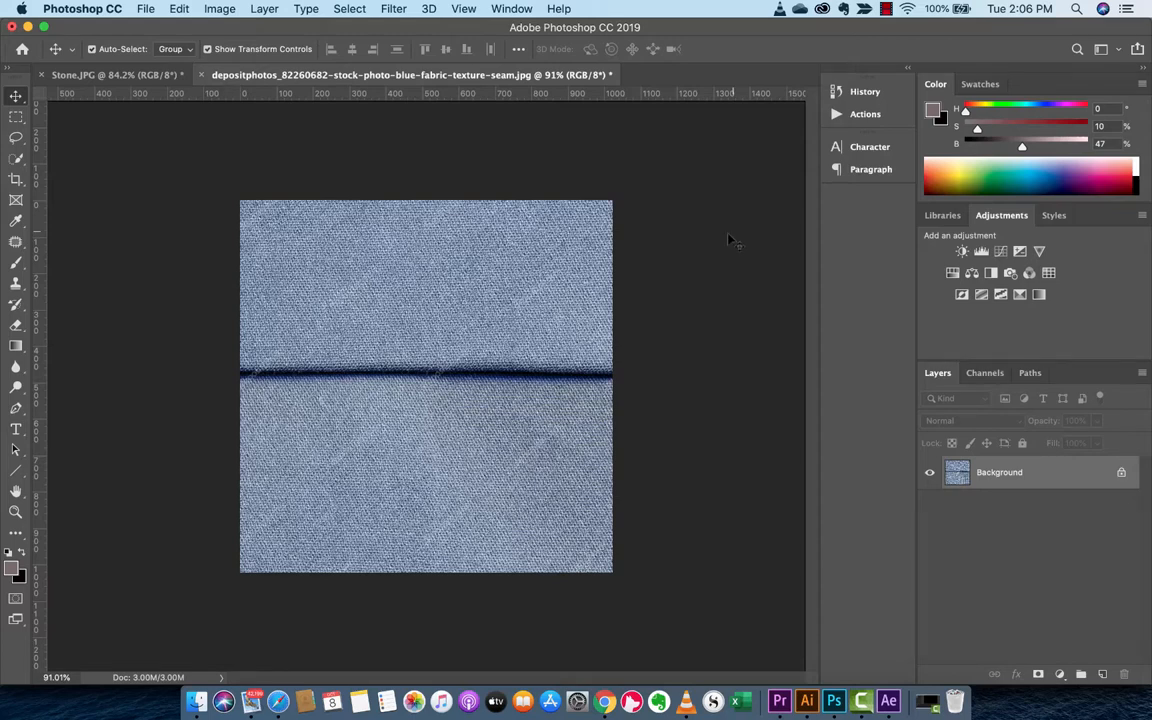
Step: Dismiss the application menu, browse the seam texture image results, and return to Photoshop
click(82, 8)
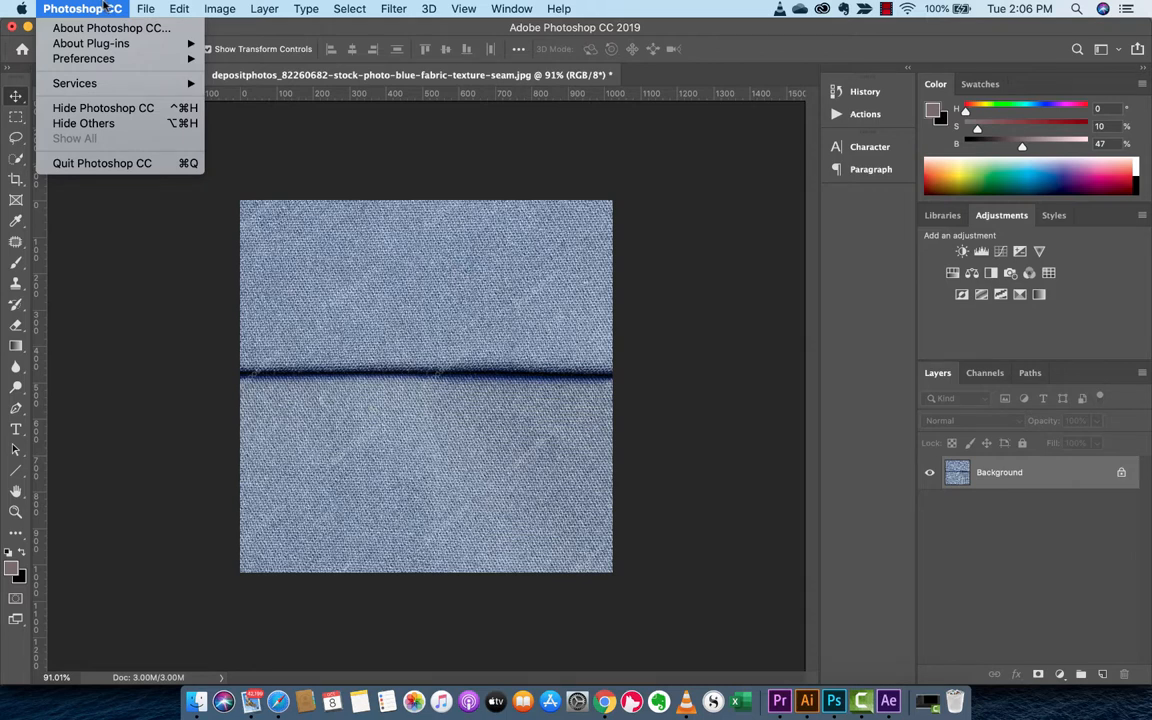
click(368, 184)
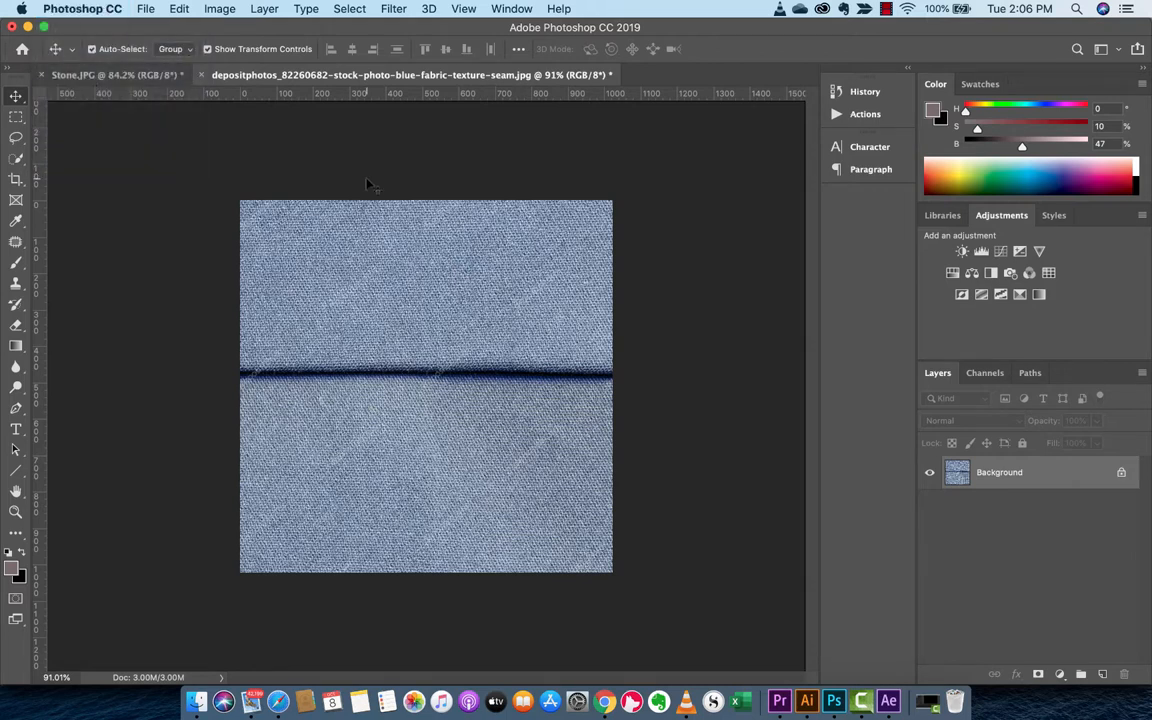
mouse_move(308, 340)
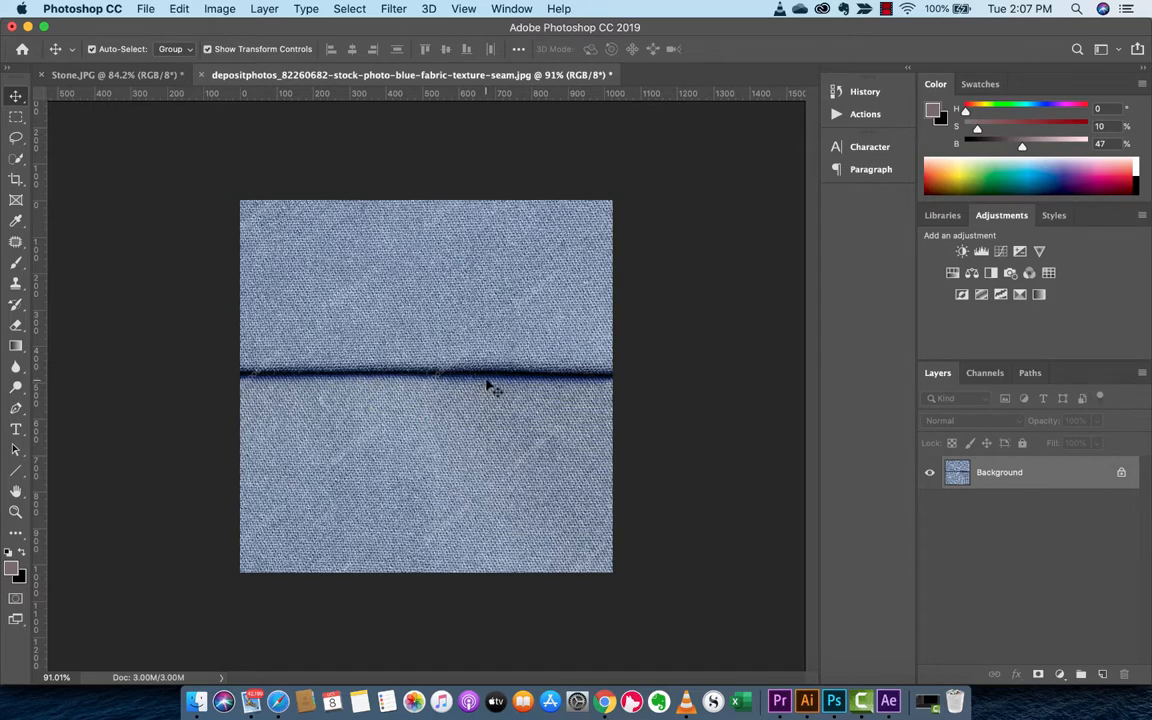
mouse_move(470, 384)
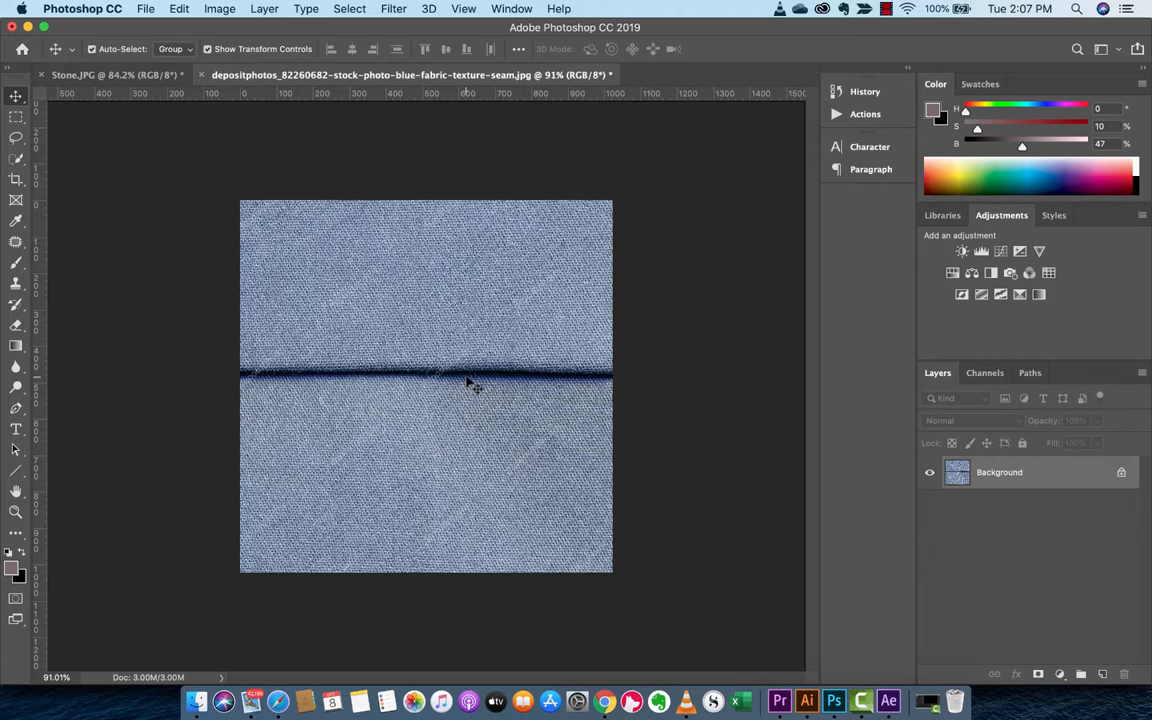
mouse_move(422, 340)
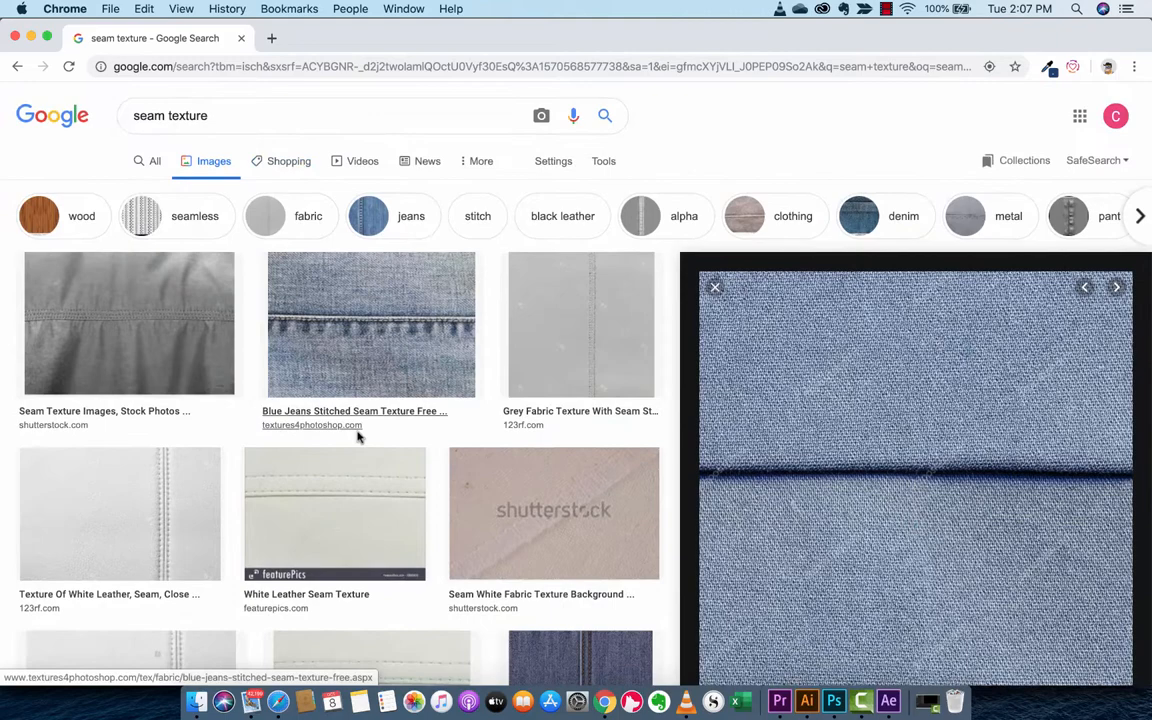
scroll(down, 3)
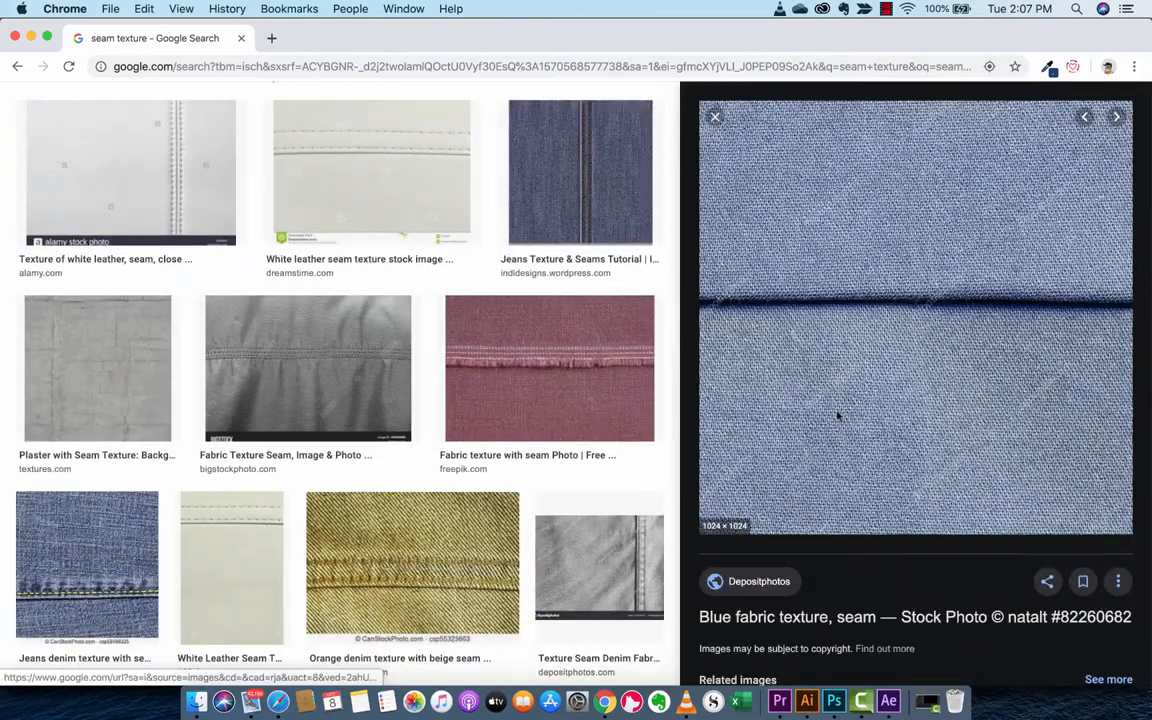
mouse_move(832, 700)
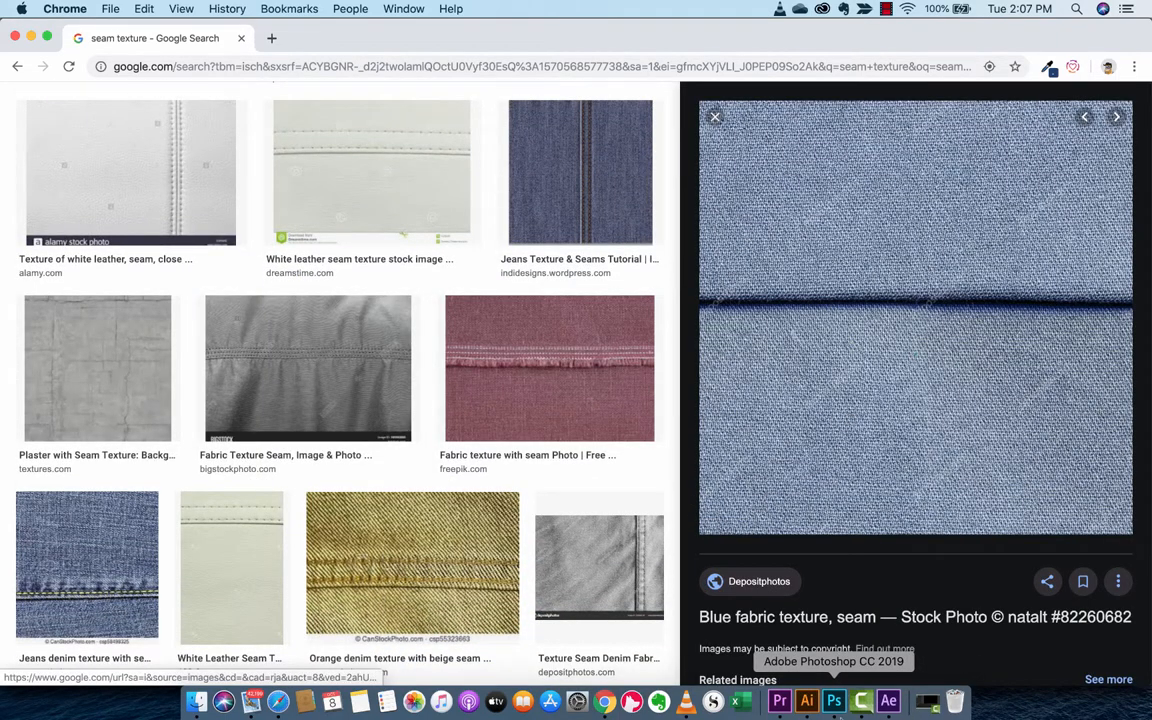
click(832, 700)
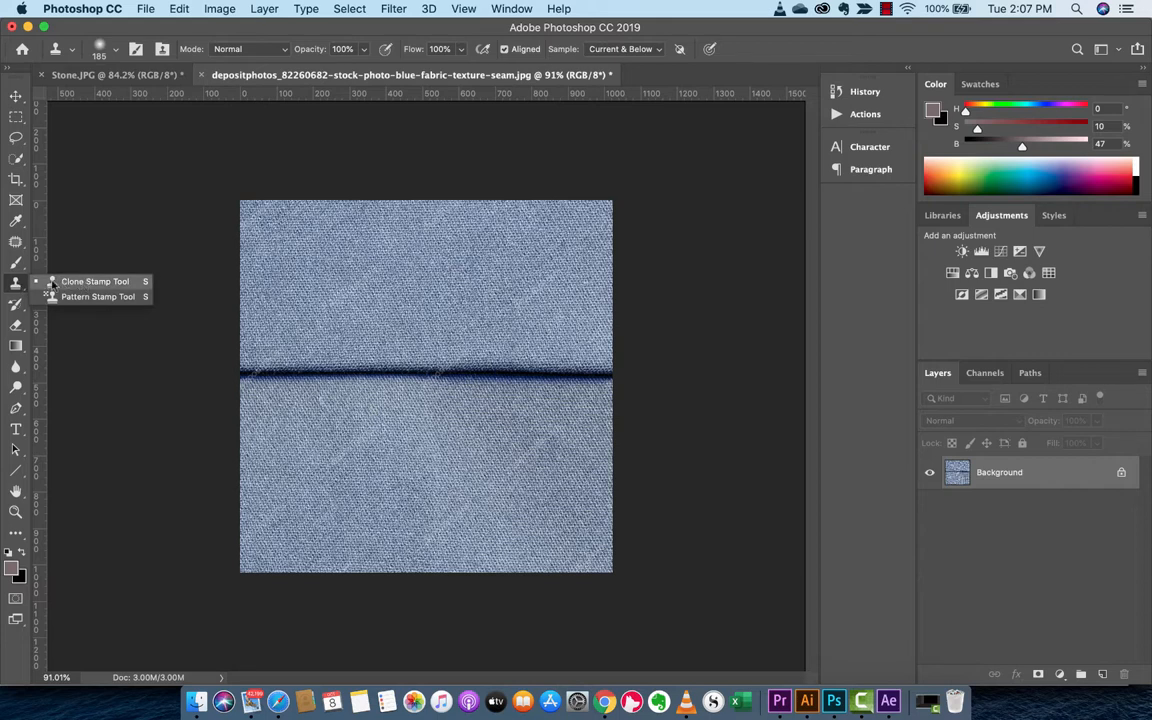
mouse_move(224, 332)
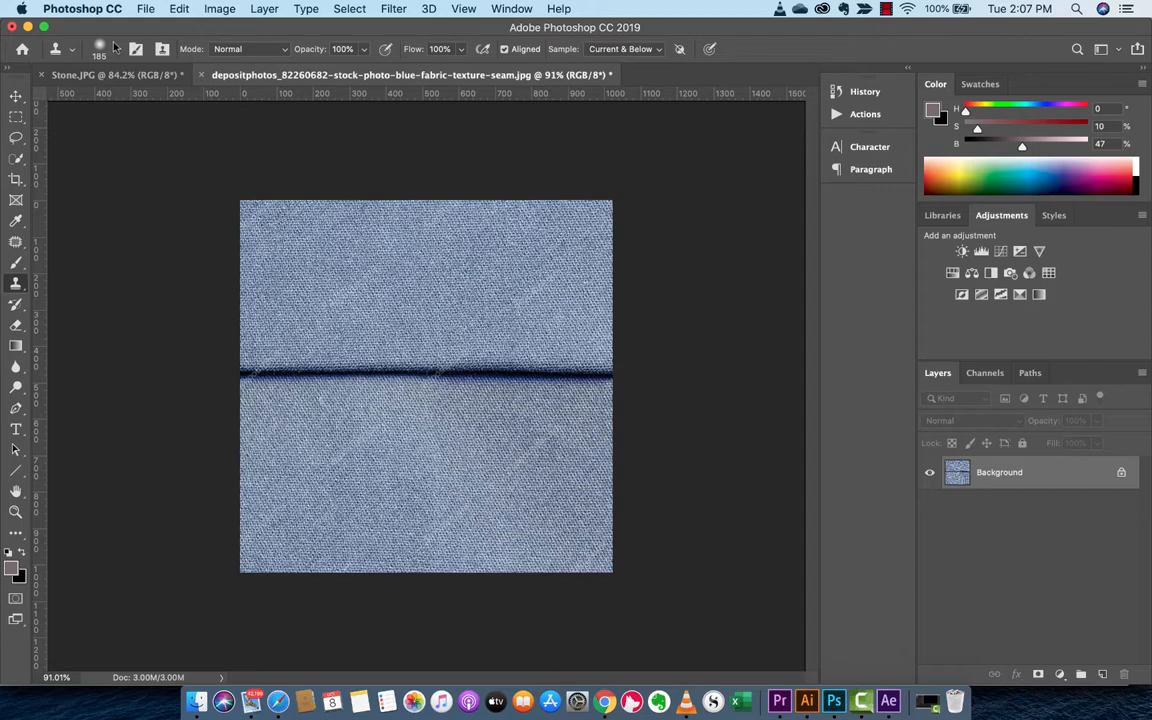
Step: Set the Clone Stamp brush size to 100 px in the brush preset picker
click(100, 48)
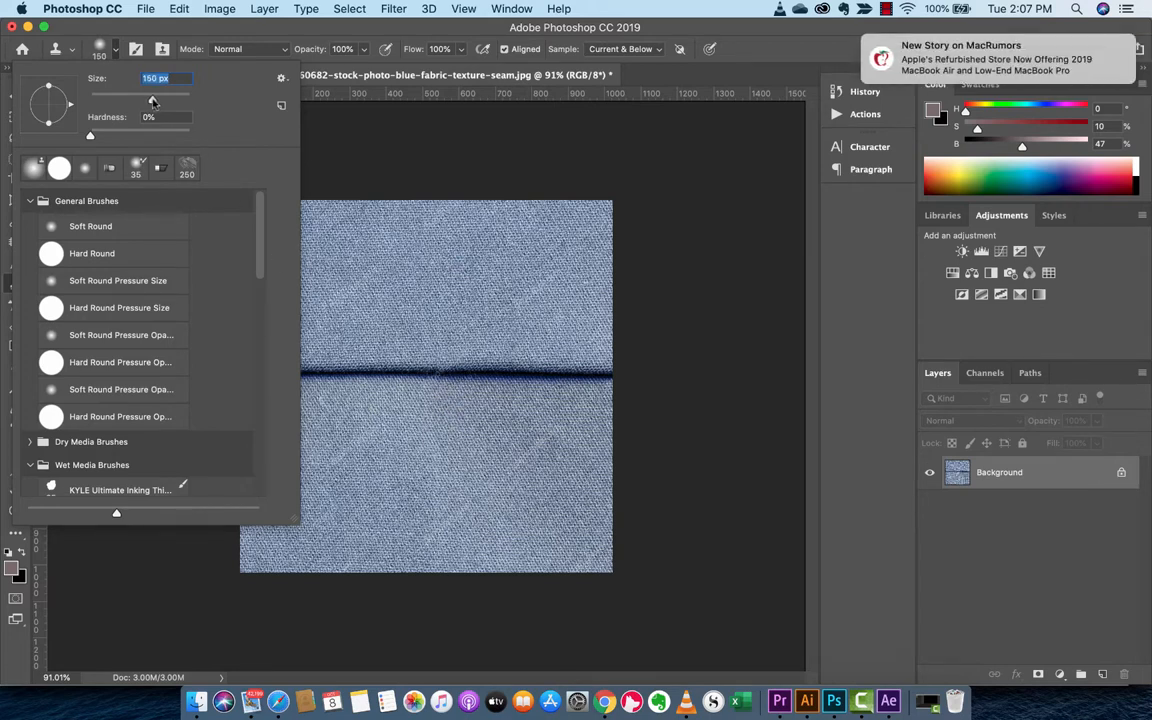
mouse_move(288, 180)
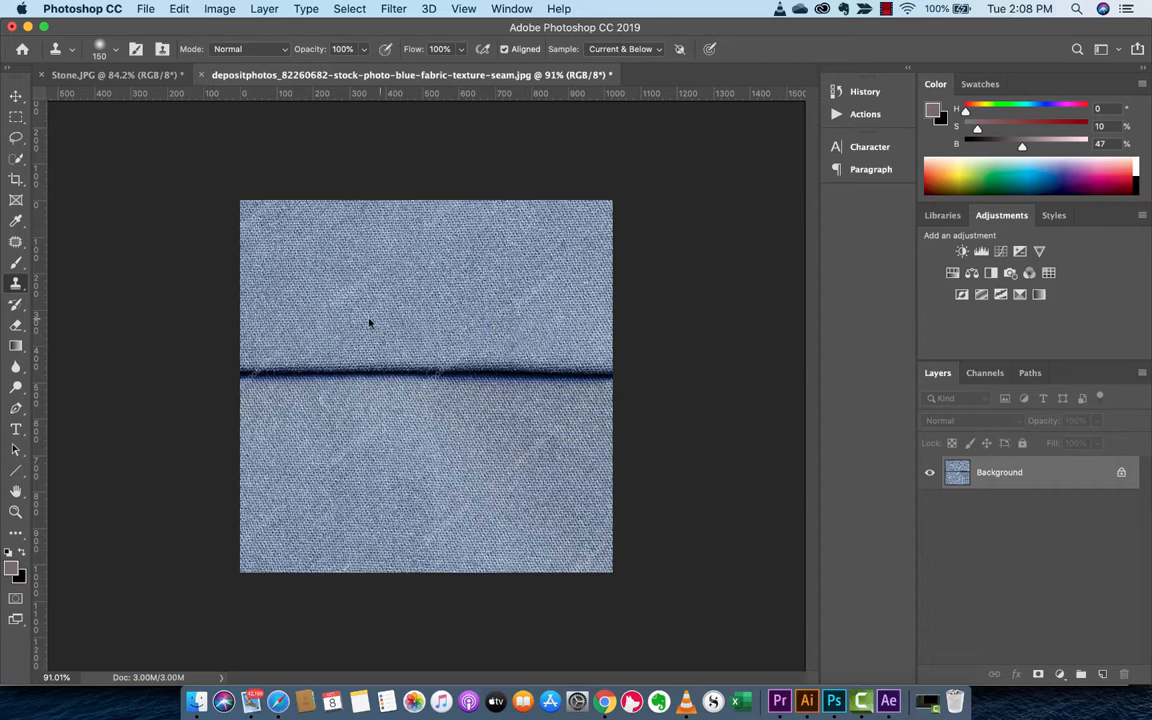
mouse_move(278, 334)
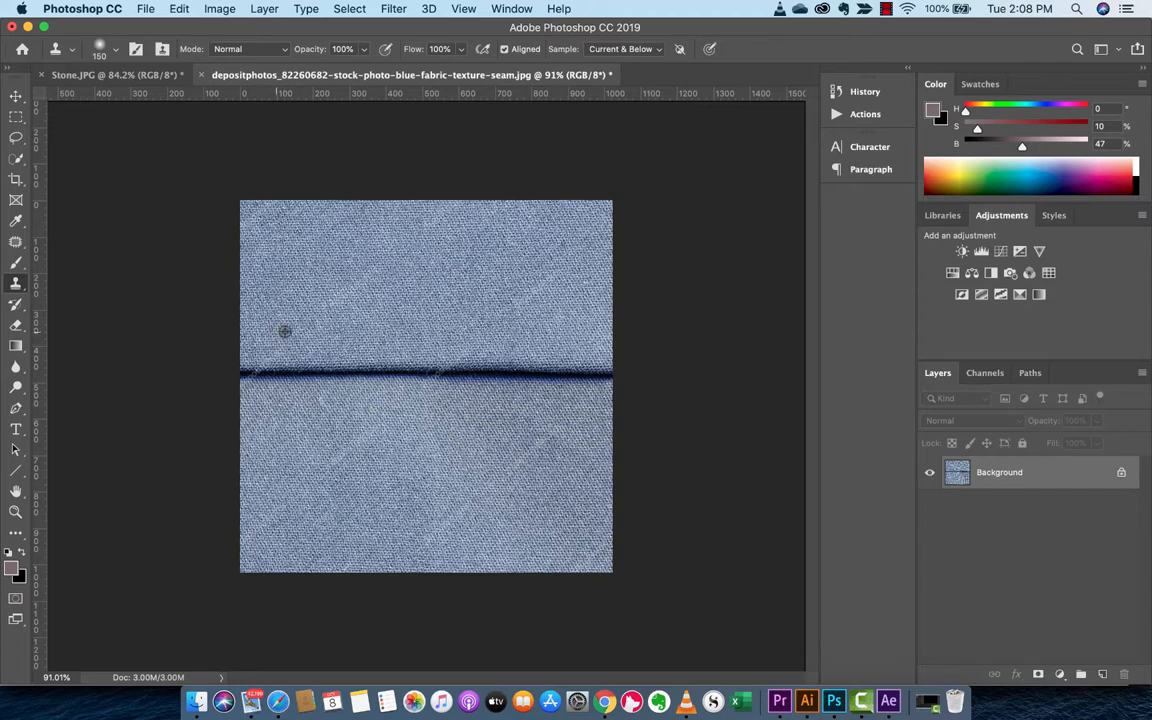
mouse_move(280, 332)
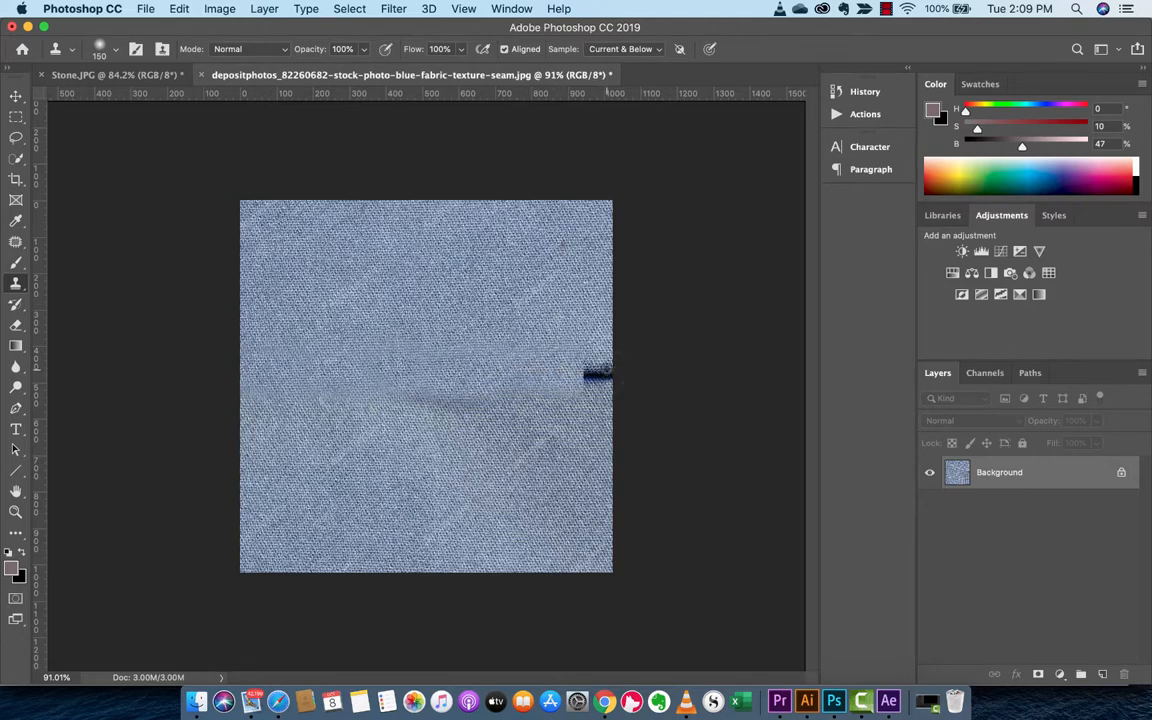
Step: Clone clean denim over the right-edge seam remnant and blend the leftover shading near the centre
click(596, 370)
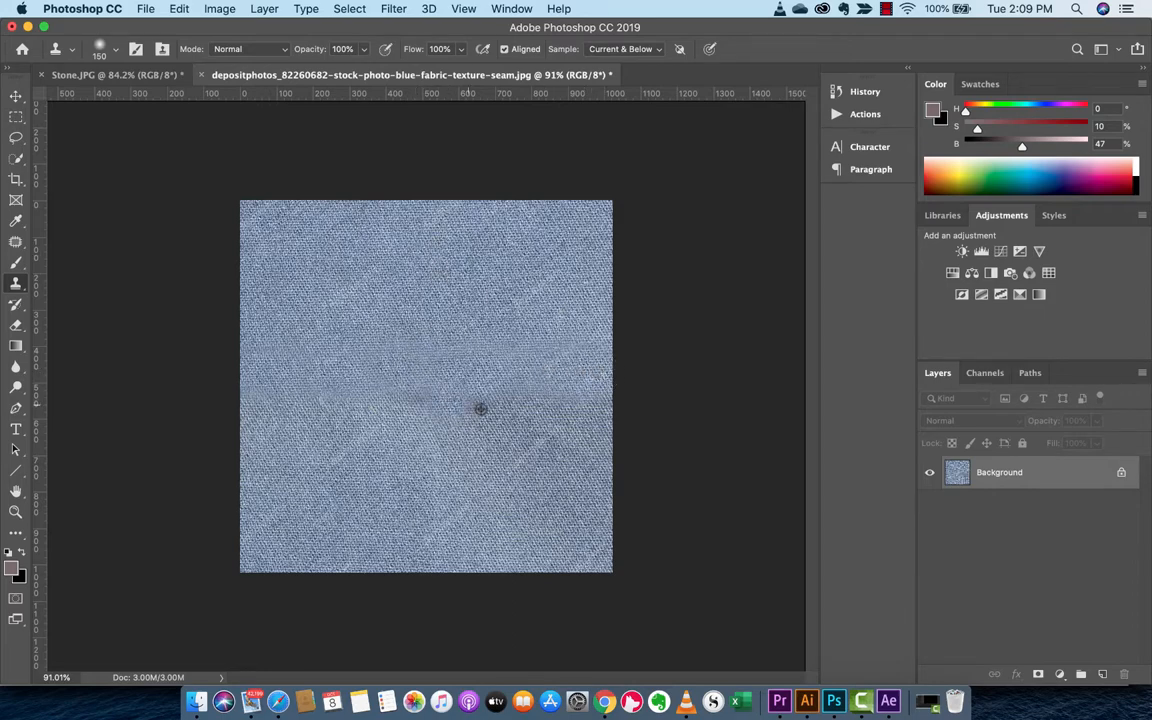
drag(480, 410, 268, 392)
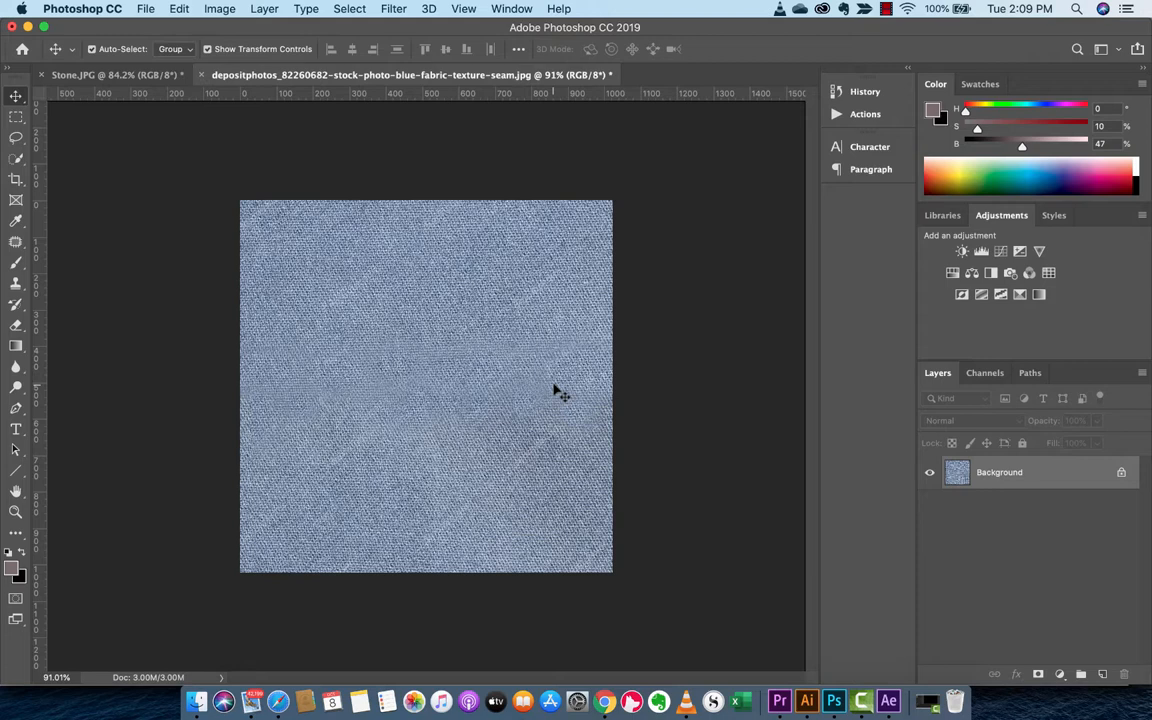
mouse_move(460, 304)
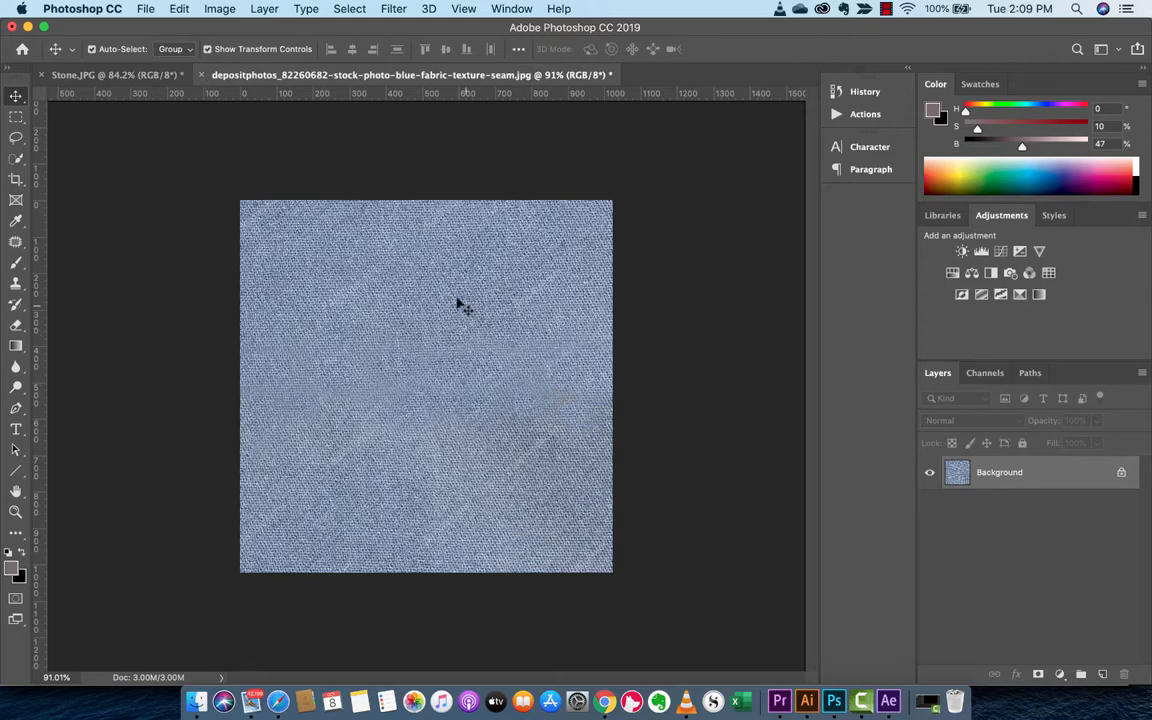
mouse_move(652, 224)
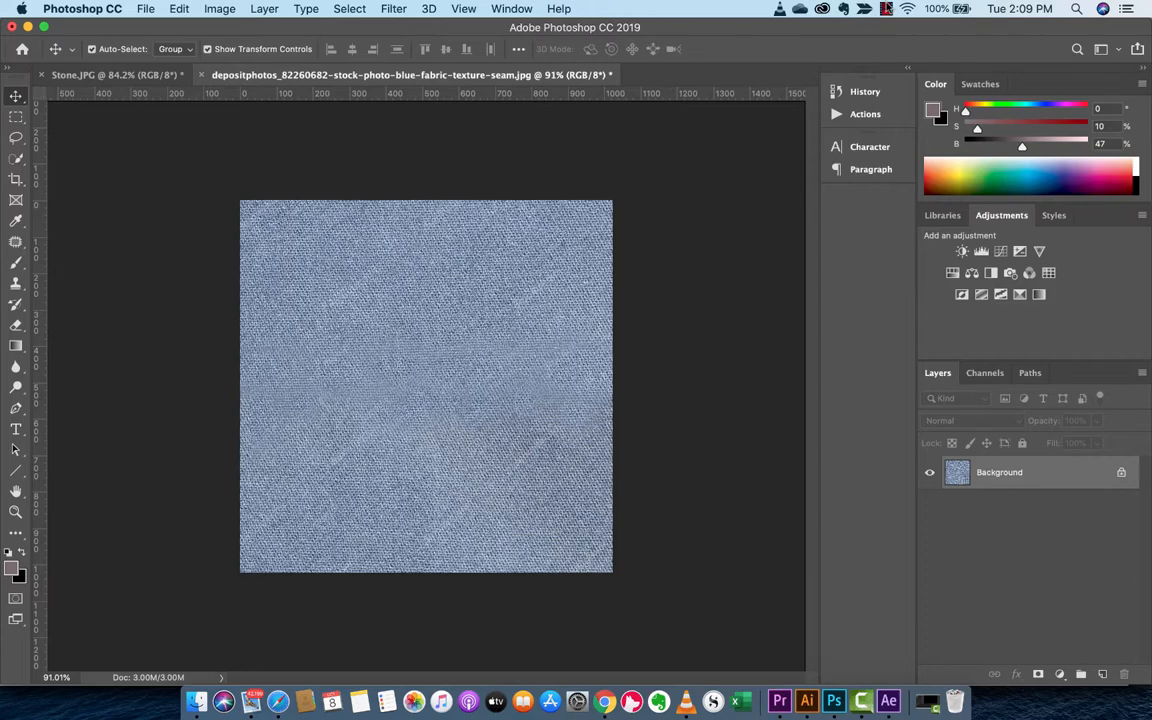
mouse_move(884, 8)
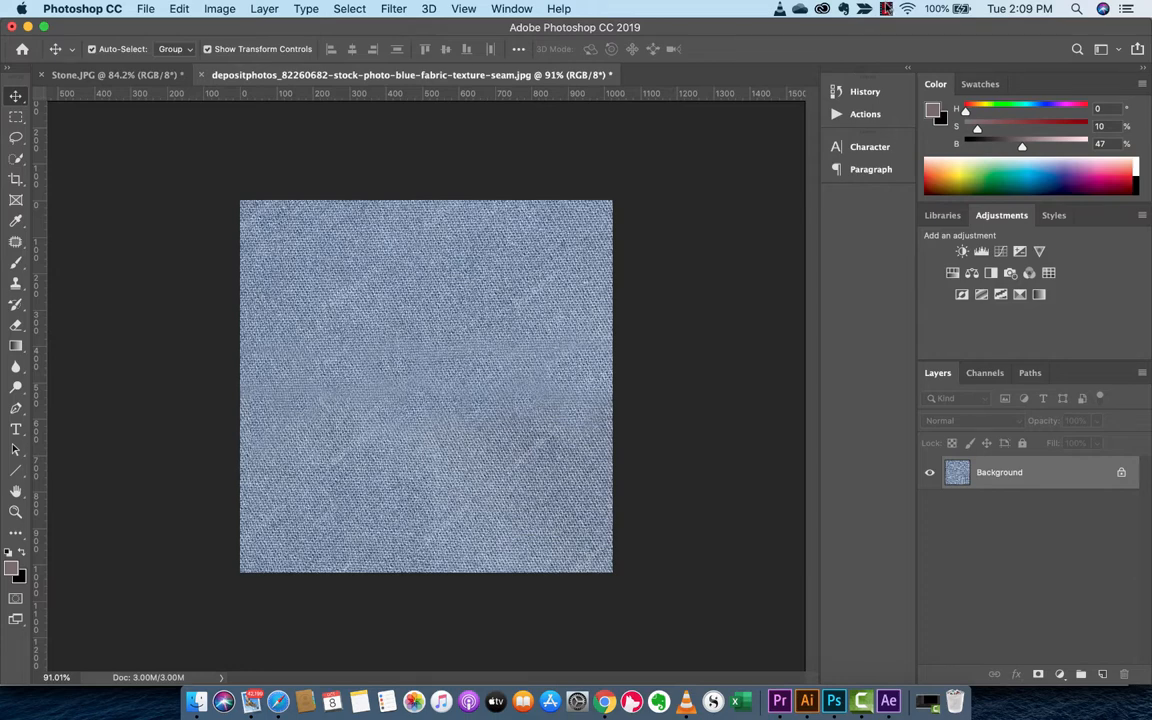